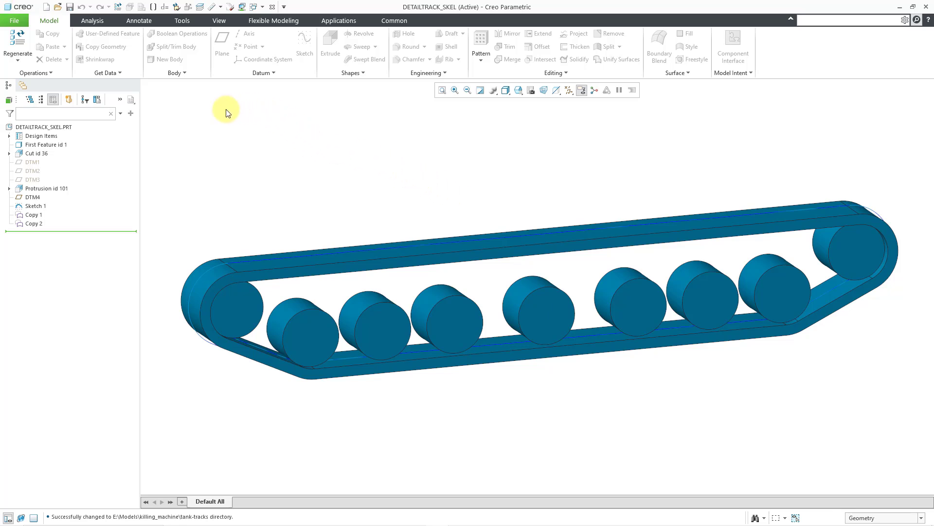
mouse_move(217, 118)
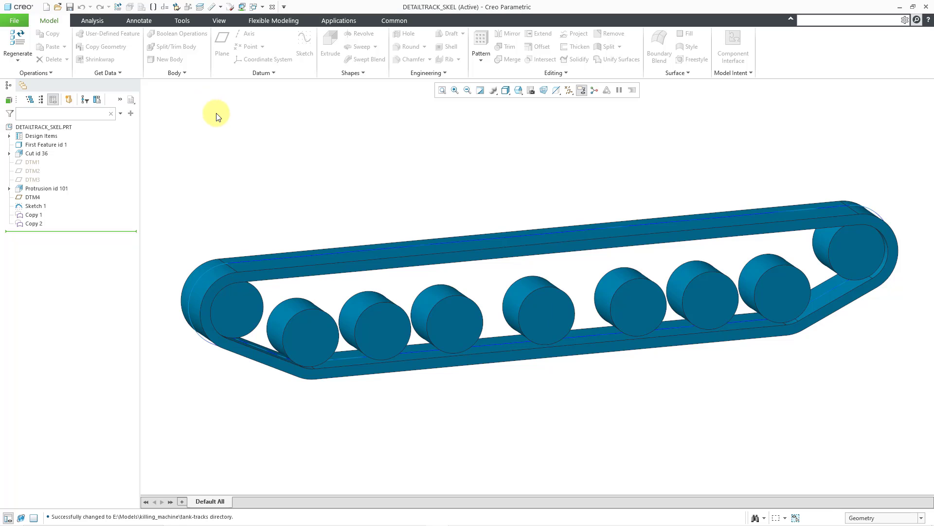
mouse_move(58, 152)
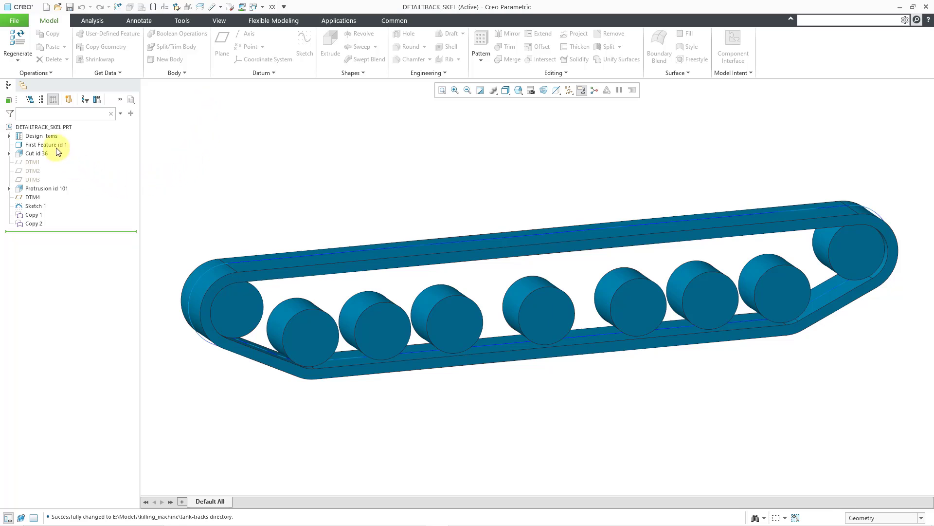
Start a solid part named track_base_model with Use default template unchecked.
left_click(43, 144)
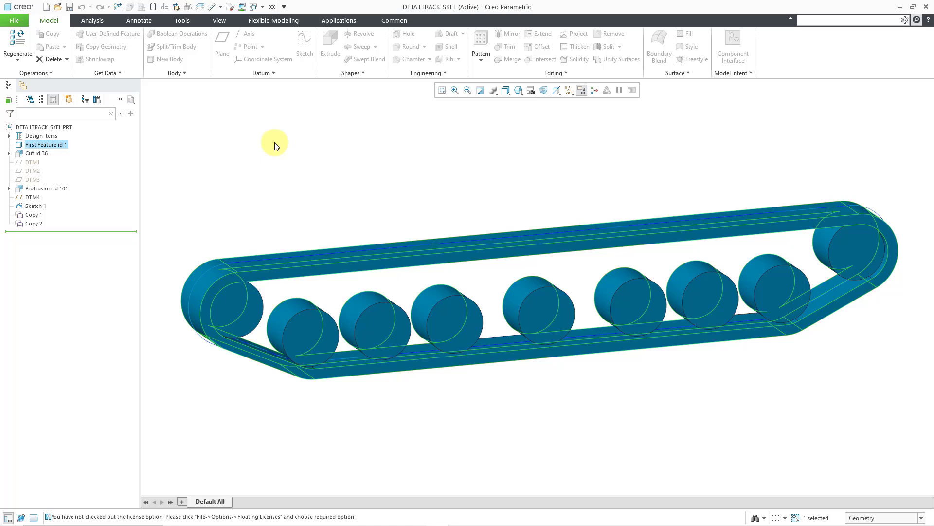
mouse_move(319, 148)
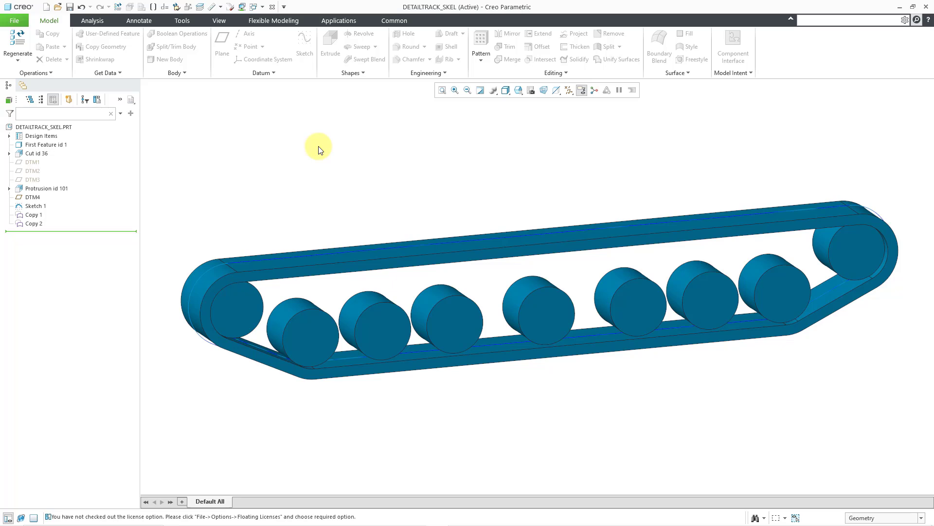
mouse_move(90, 51)
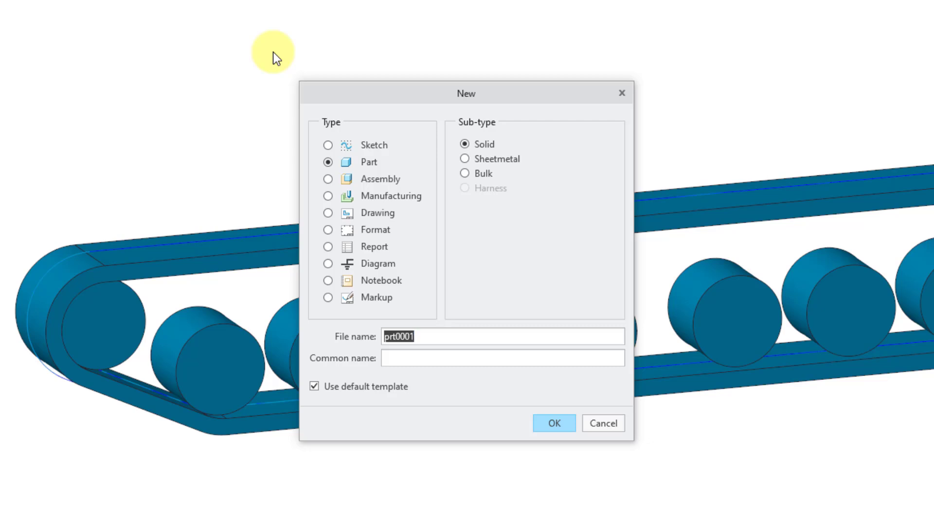
type("track_")
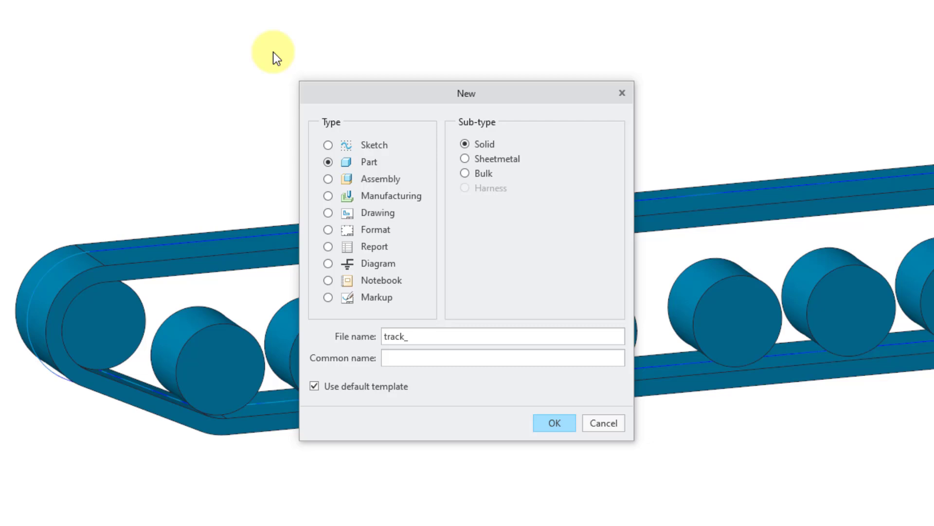
type("base_mod")
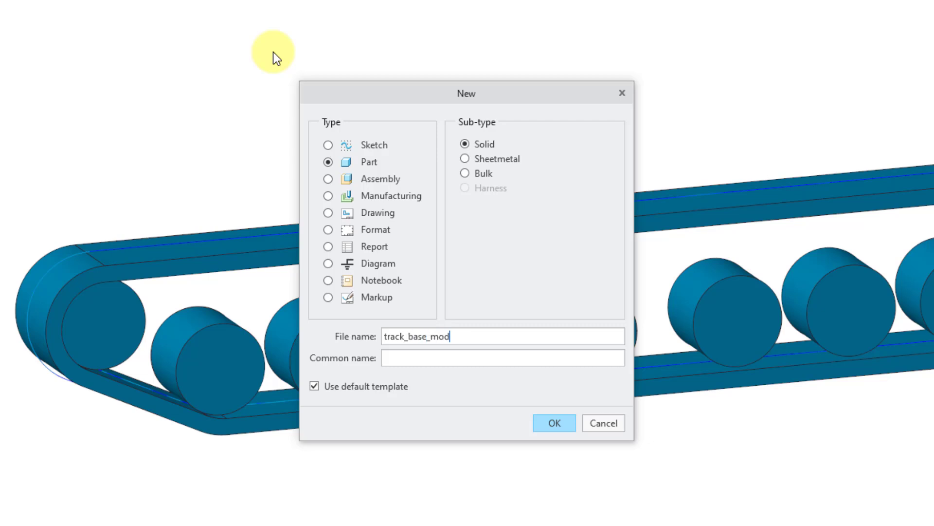
type("el")
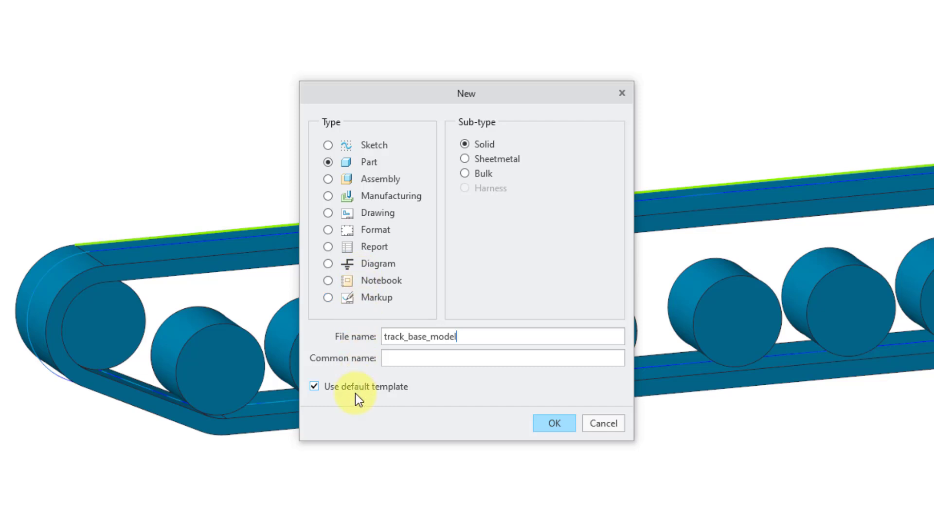
left_click(314, 386)
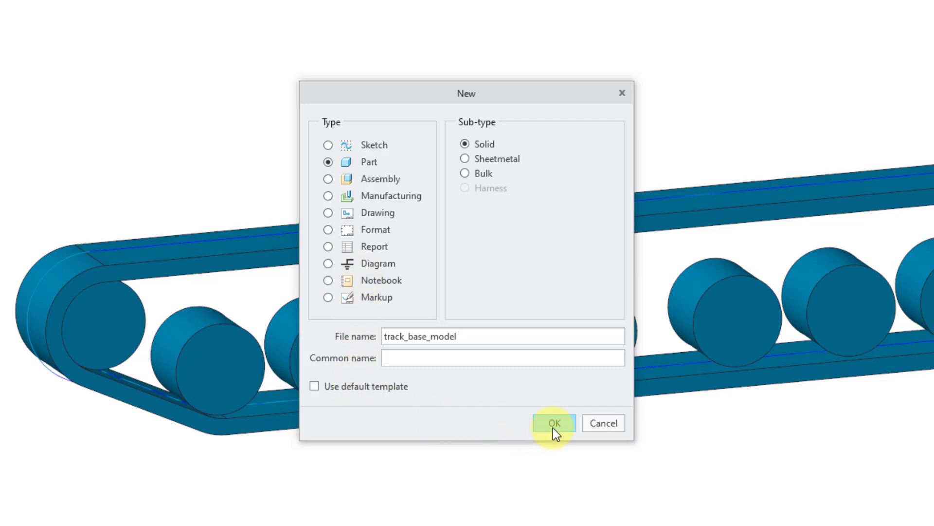
Create track_base_model using the in-session detailtrack_skel.prt as its template.
left_click(554, 423)
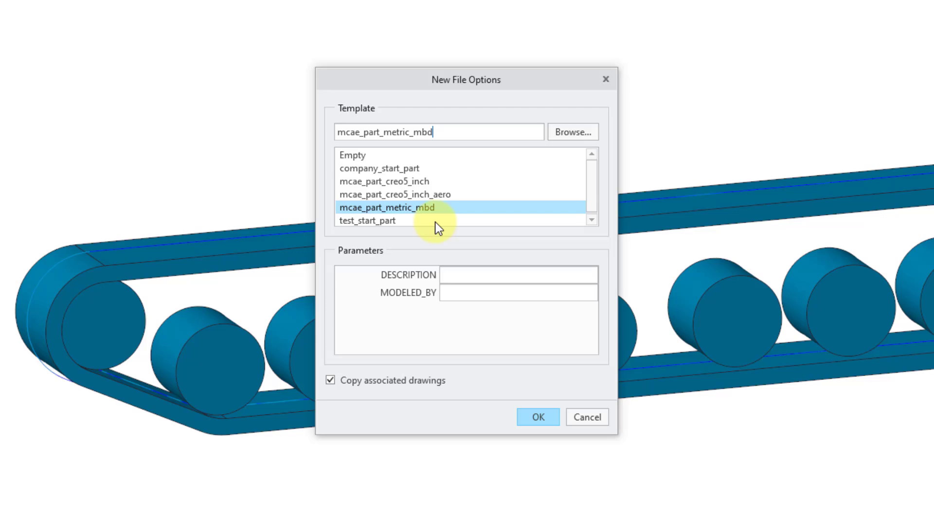
mouse_move(518, 110)
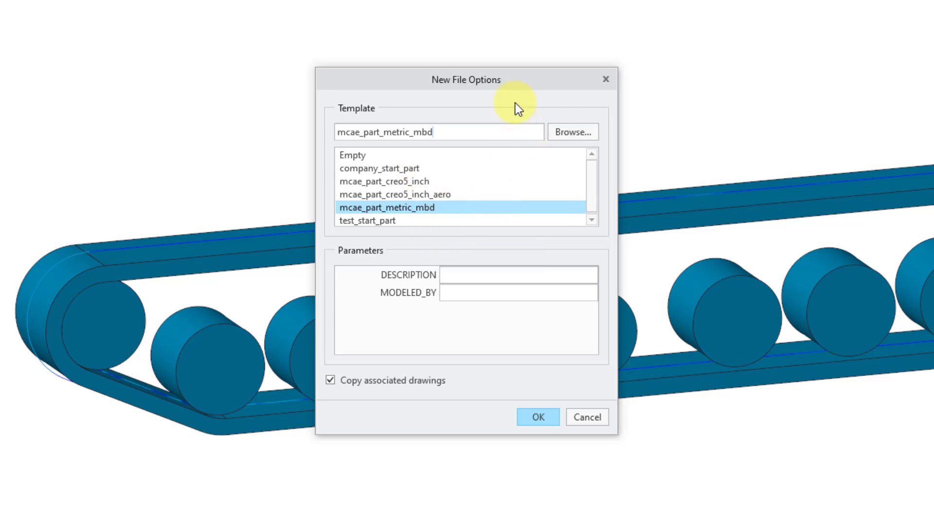
mouse_move(577, 139)
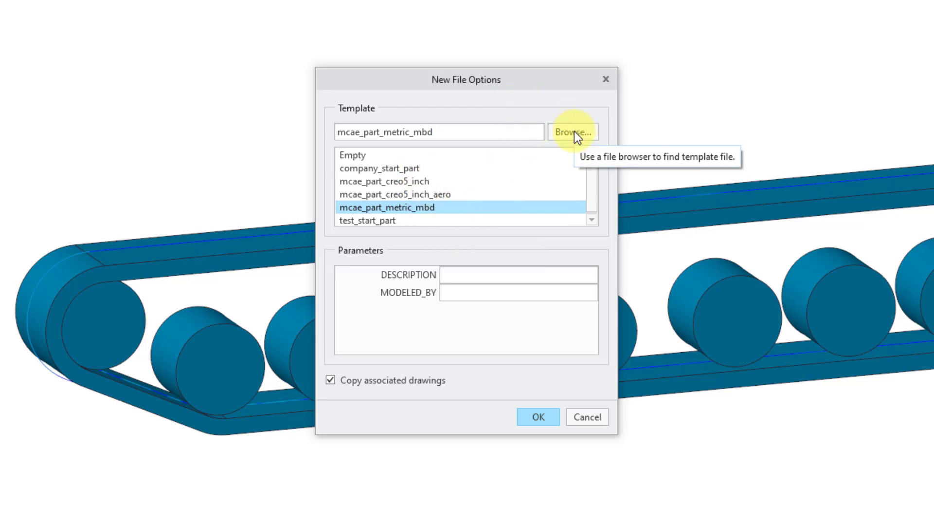
left_click(572, 132)
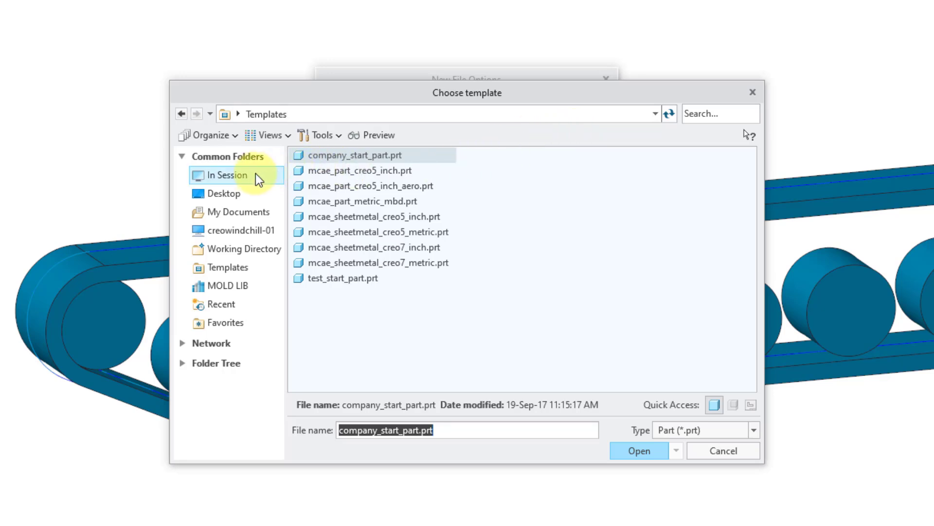
left_click(225, 174)
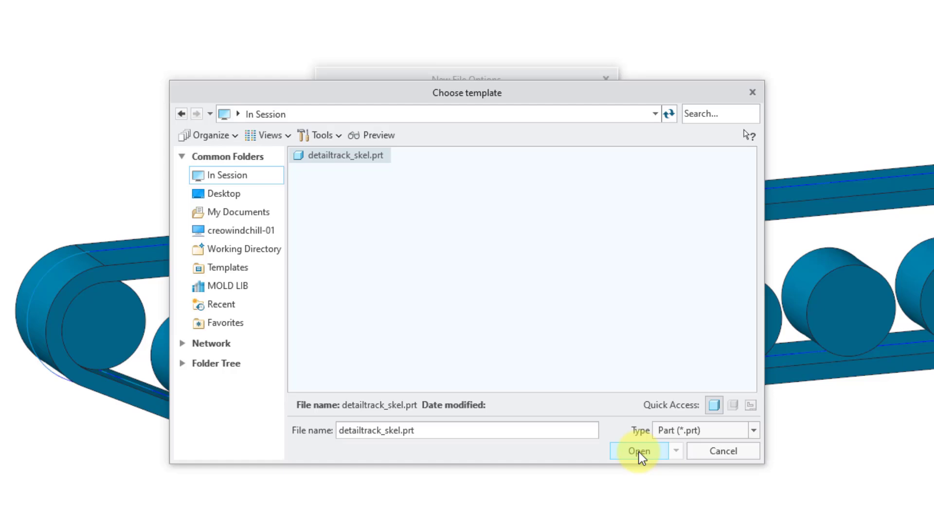
left_click(638, 450)
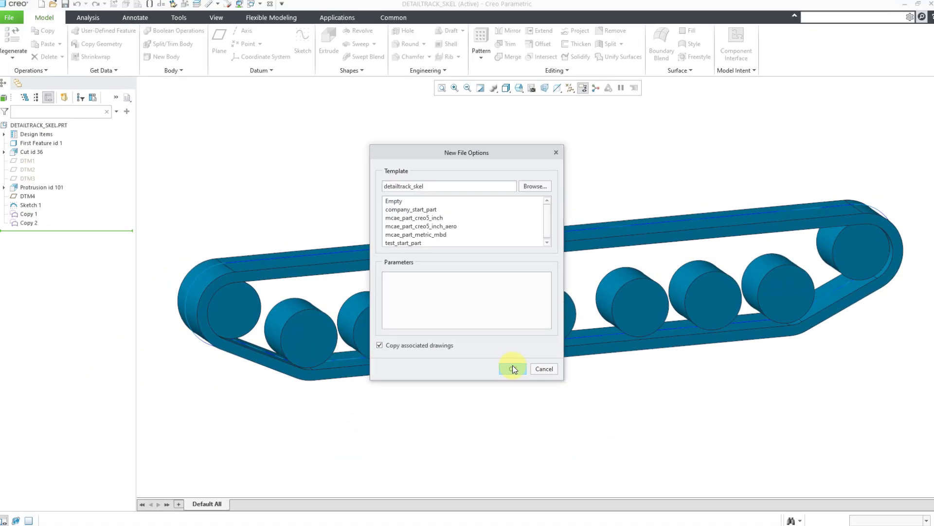
left_click(512, 369)
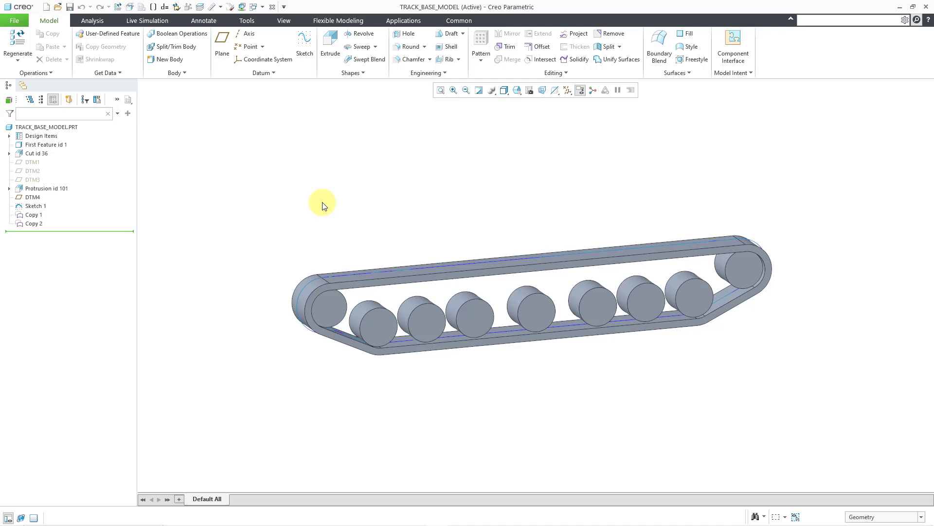
mouse_move(296, 156)
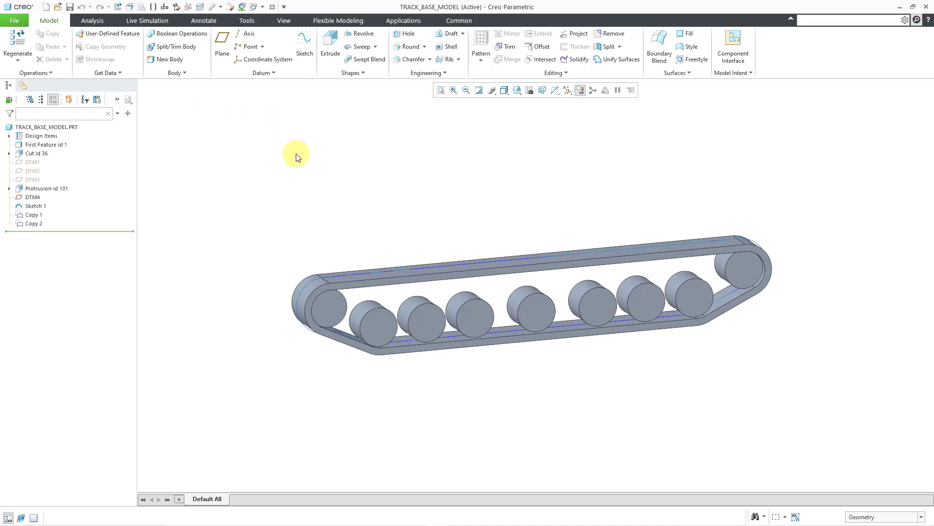